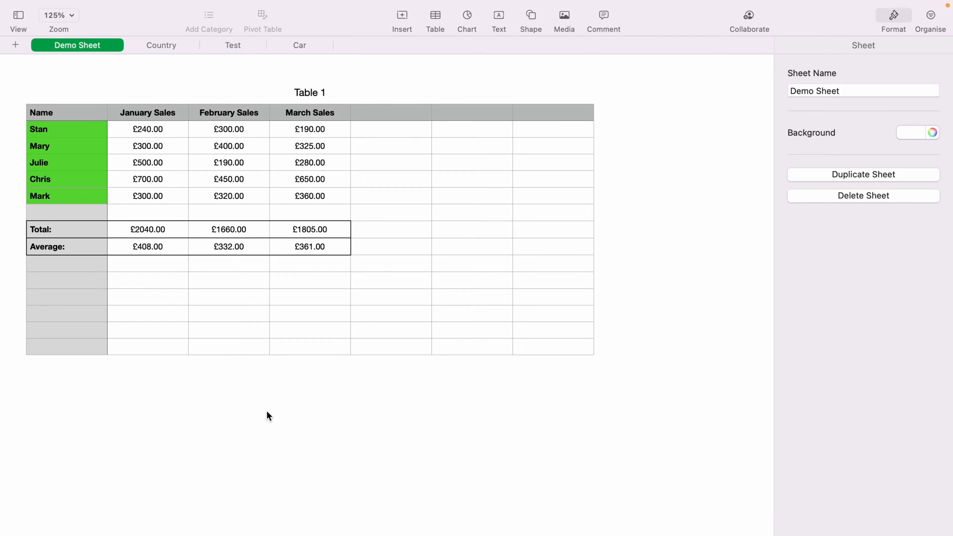
mouse_move(69, 329)
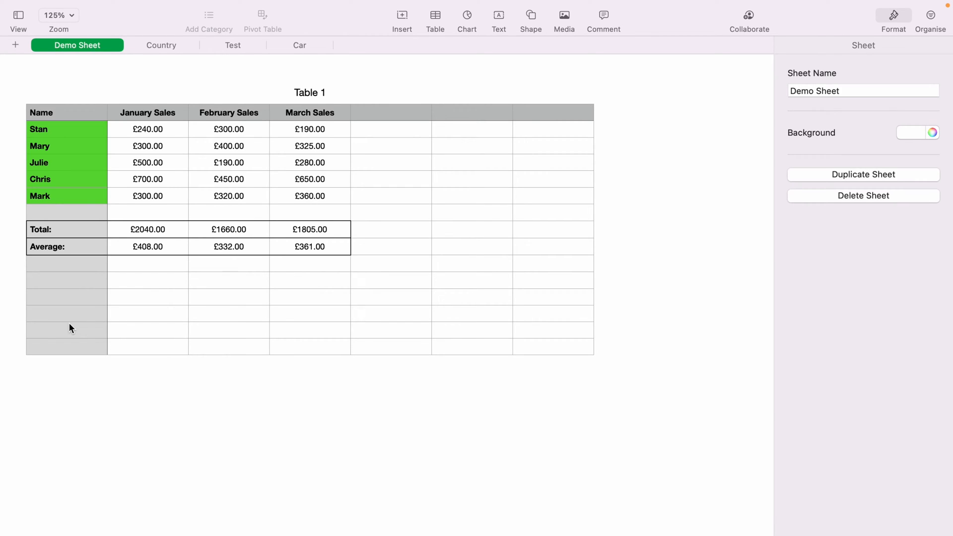
mouse_move(44, 286)
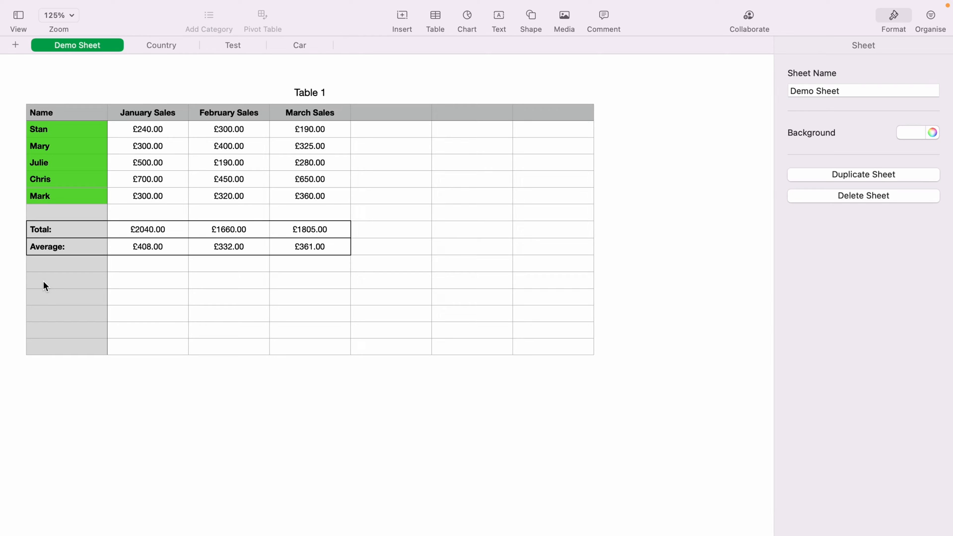
Grow Table 1 from 15 to 17 rows using the bottom-left add-row handle twice.
left_click(66, 280)
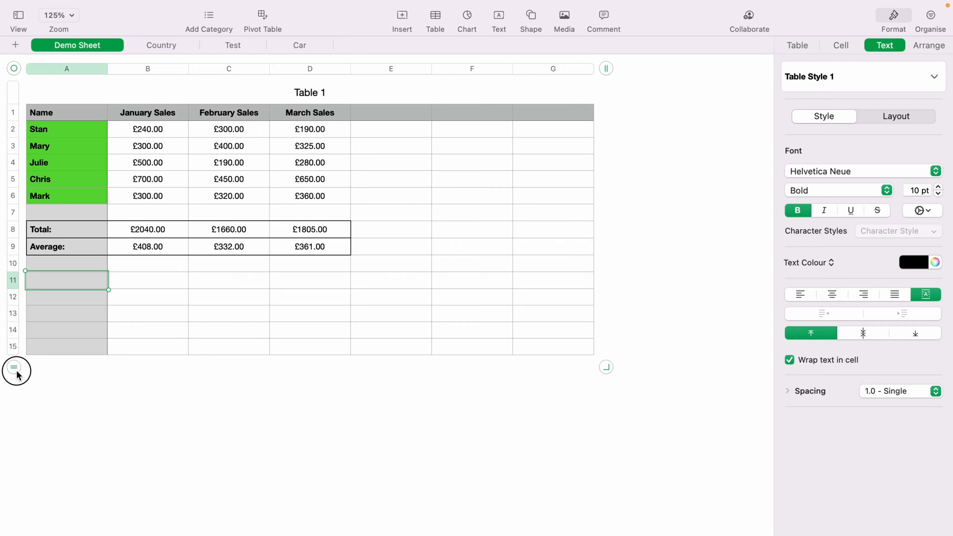
left_click(13, 370)
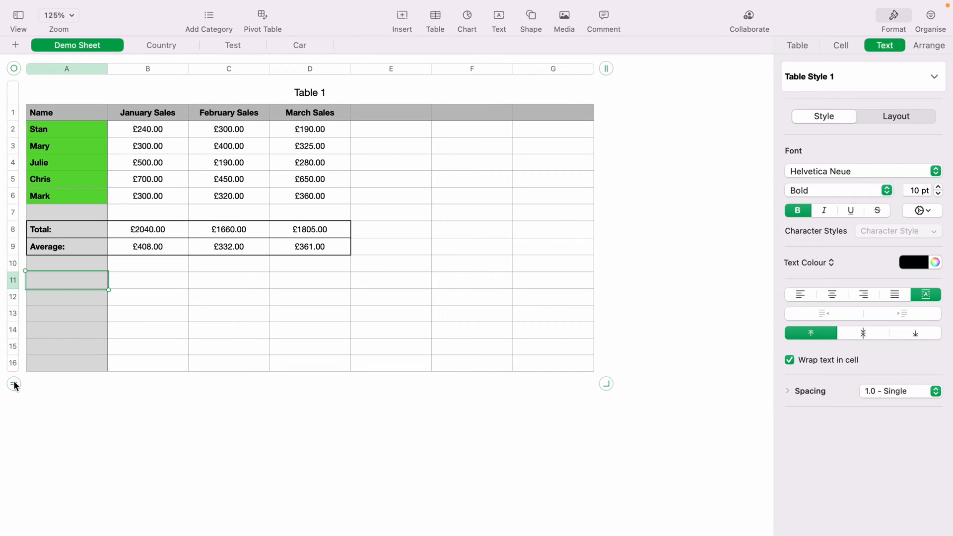
left_click(13, 384)
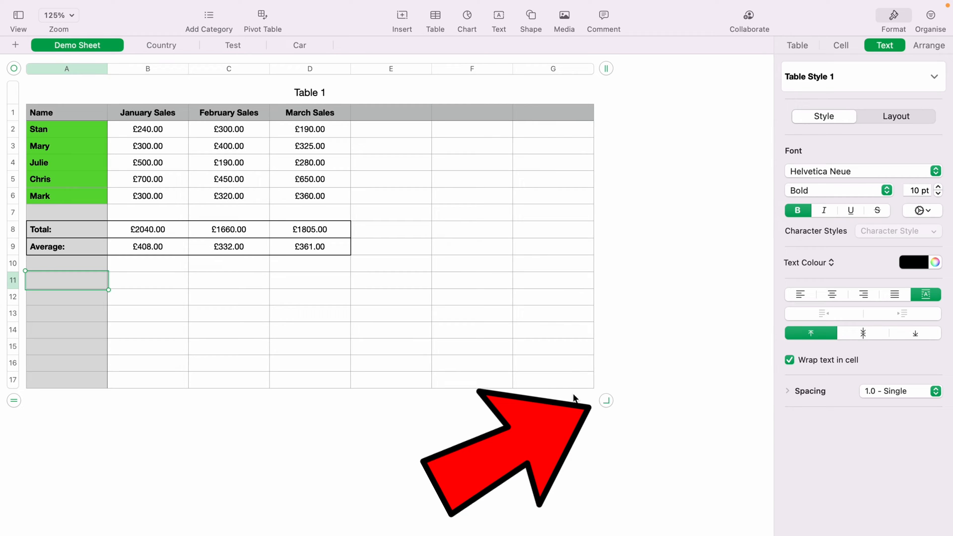
Stretch Table 1 to 19 rows with the corner handle, then settle it at 14 rows.
left_click_drag(606, 400, 613, 437)
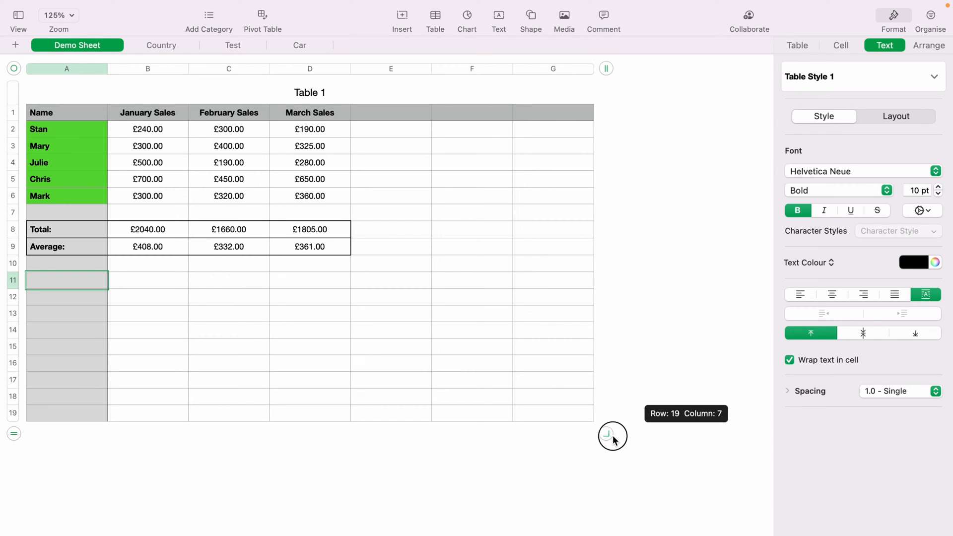
left_click_drag(607, 437, 615, 470)
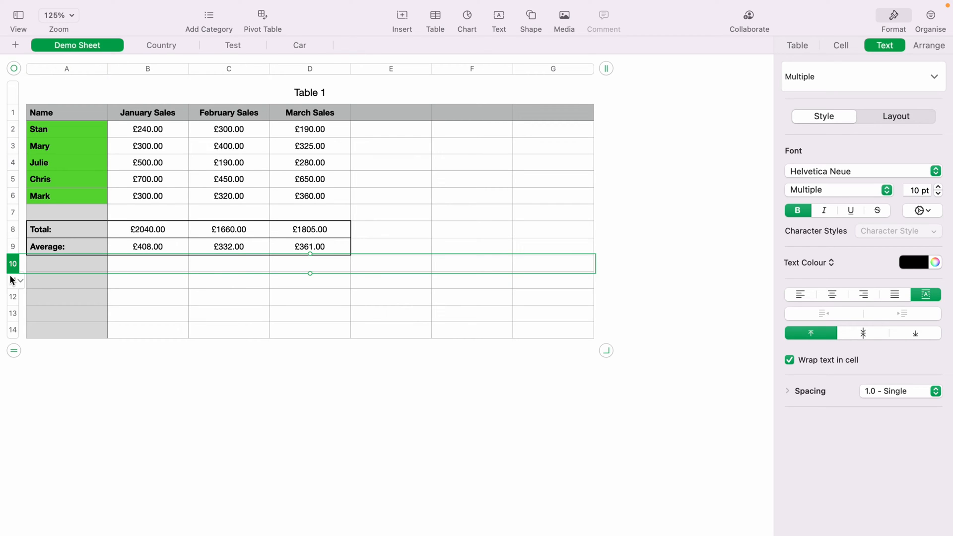
Select rows 11–14 and use Add Rows Below to extend the table to 18 rows.
left_click(12, 280)
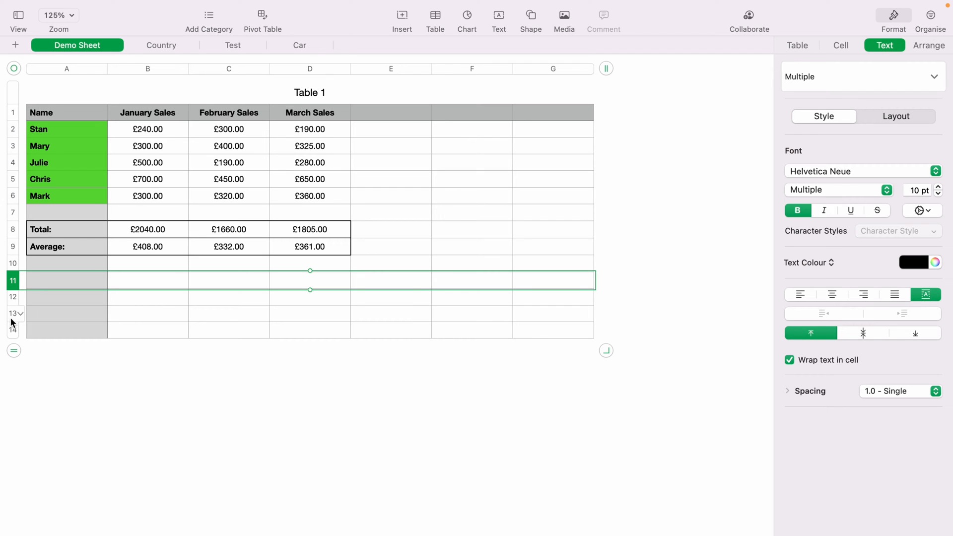
left_click_drag(310, 289, 310, 339)
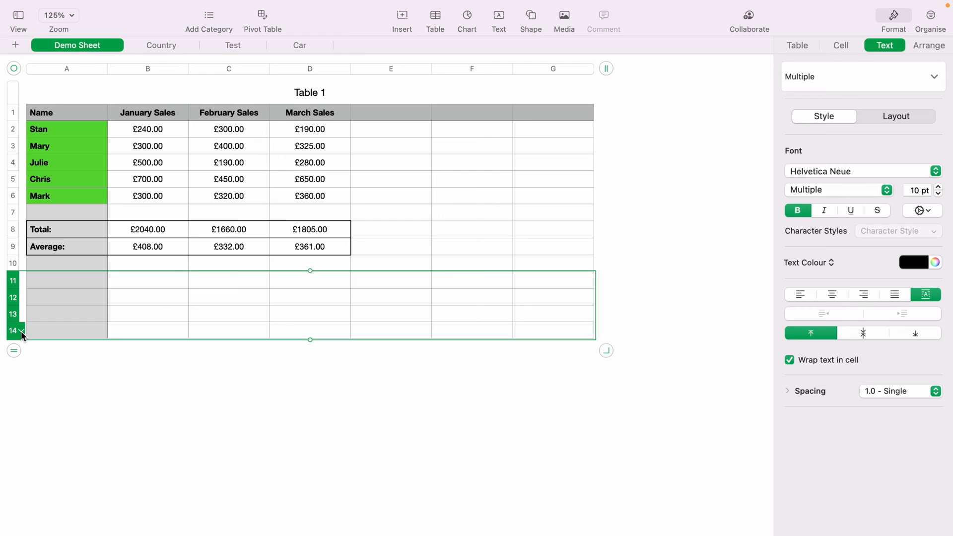
left_click(20, 329)
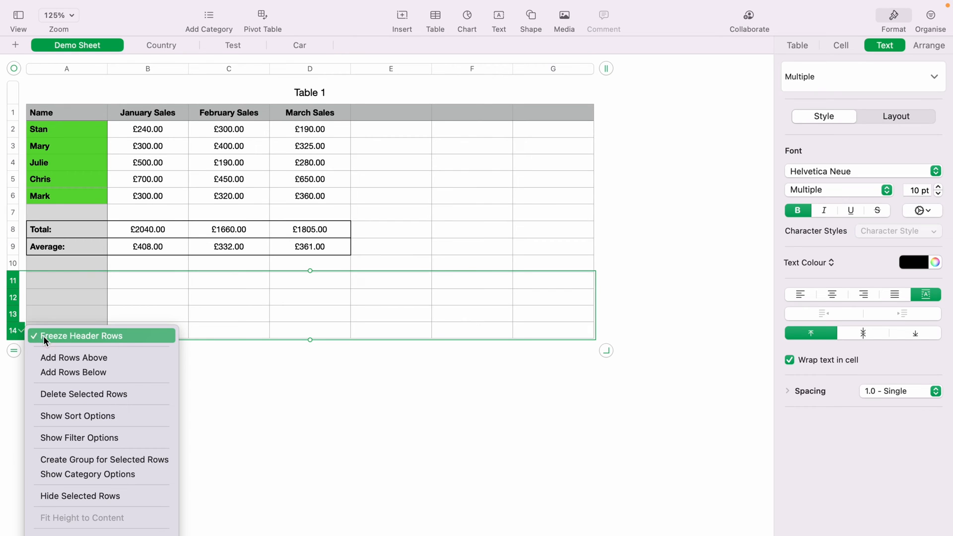
mouse_move(73, 364)
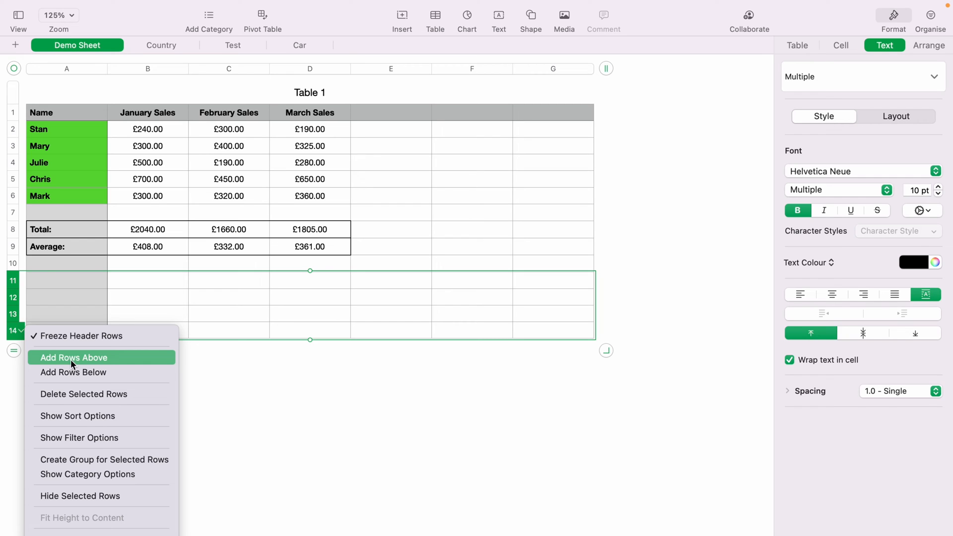
mouse_move(73, 372)
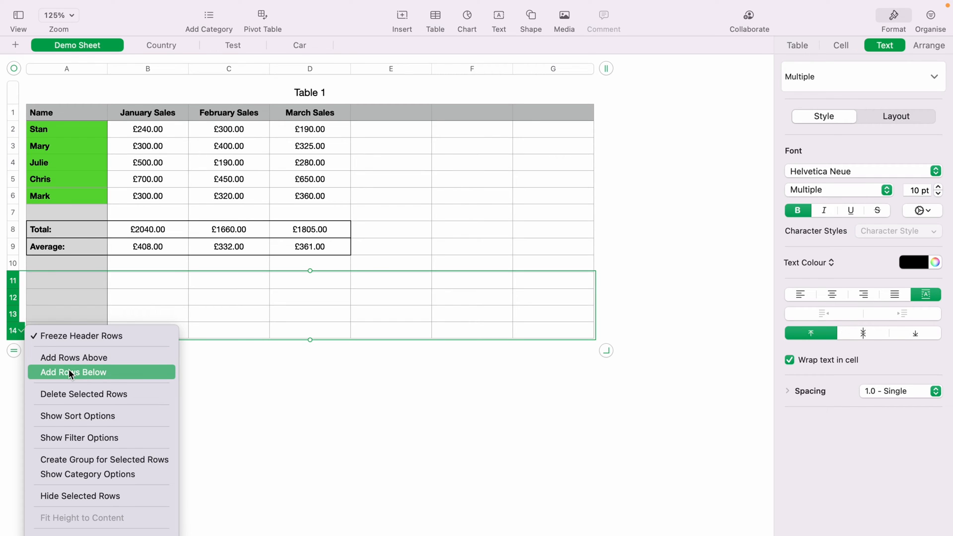
left_click(73, 372)
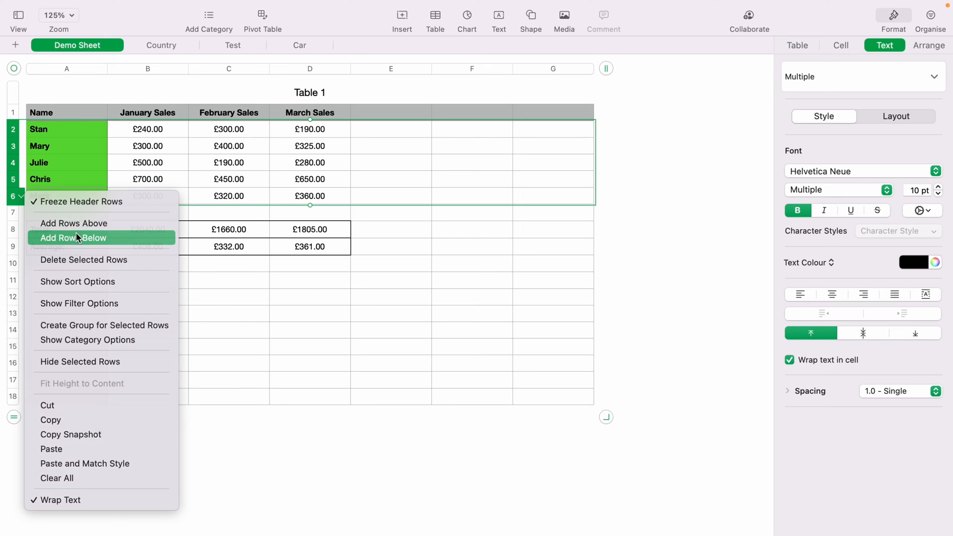
Add five rows below Mark's row and start a new entry: Bill in A7 with 444 in B7.
left_click(75, 237)
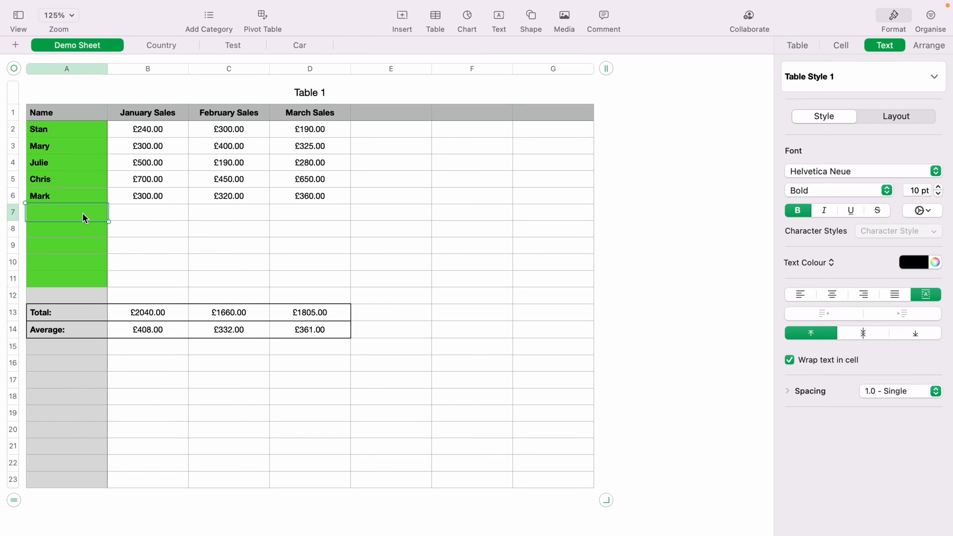
type("Bill")
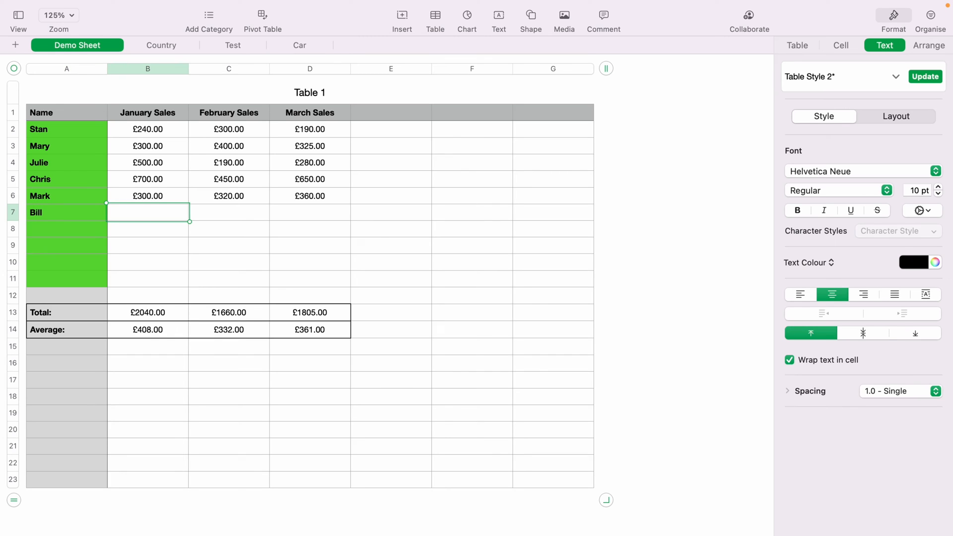
type("444")
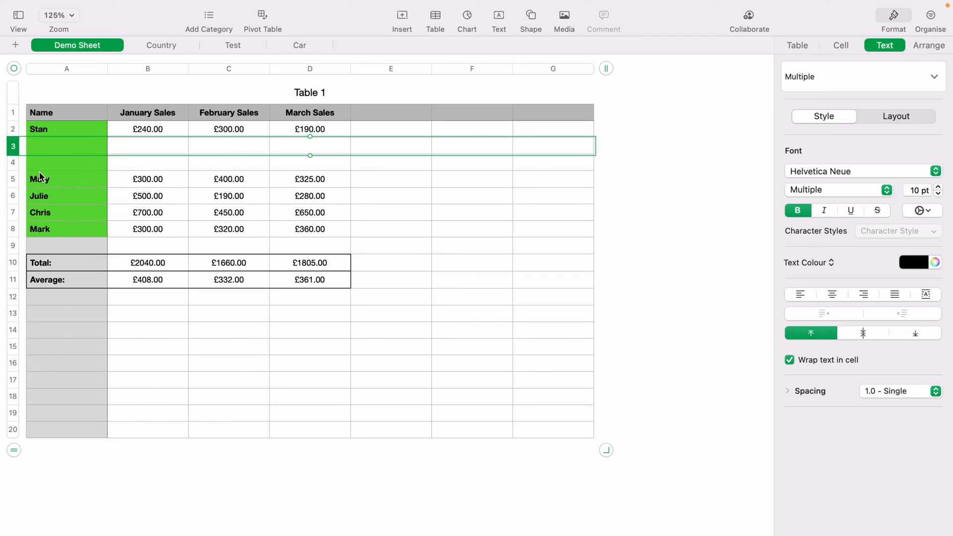
mouse_move(11, 169)
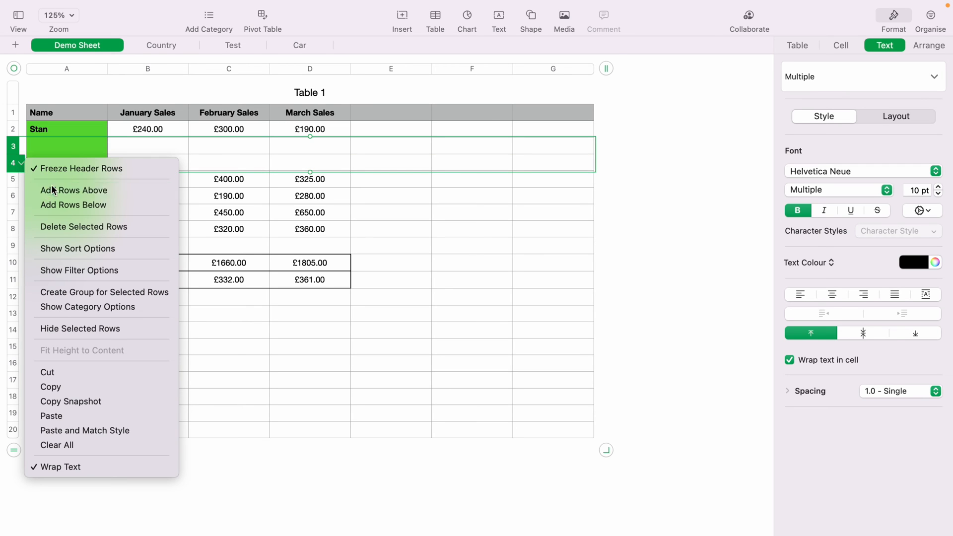
Add two blank rows under Stan and enter 333.00 as January sales in B3.
left_click(74, 190)
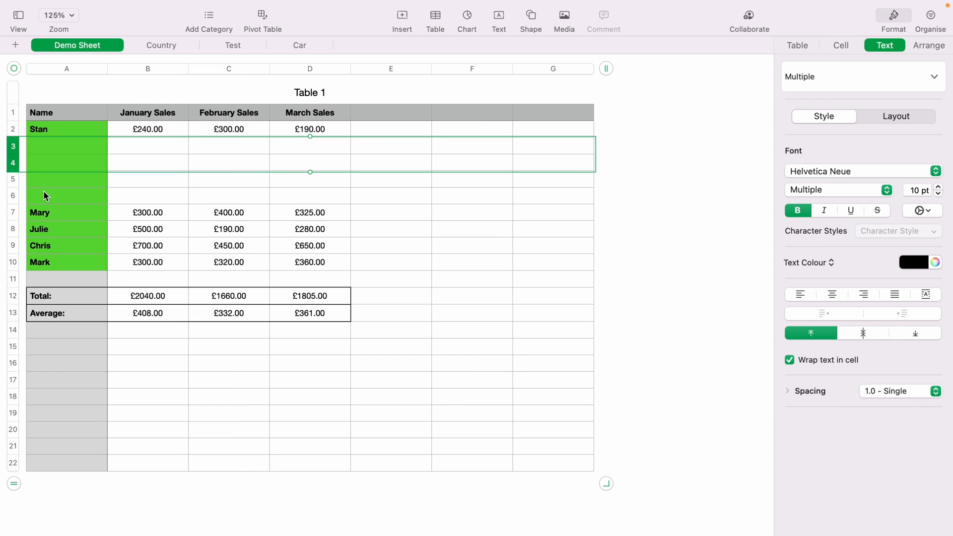
left_click(147, 146)
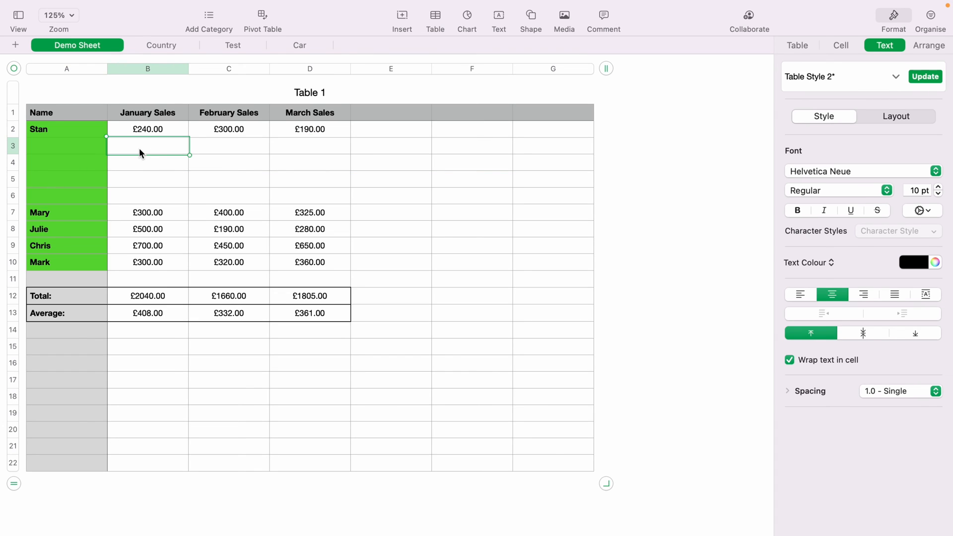
type("333.00")
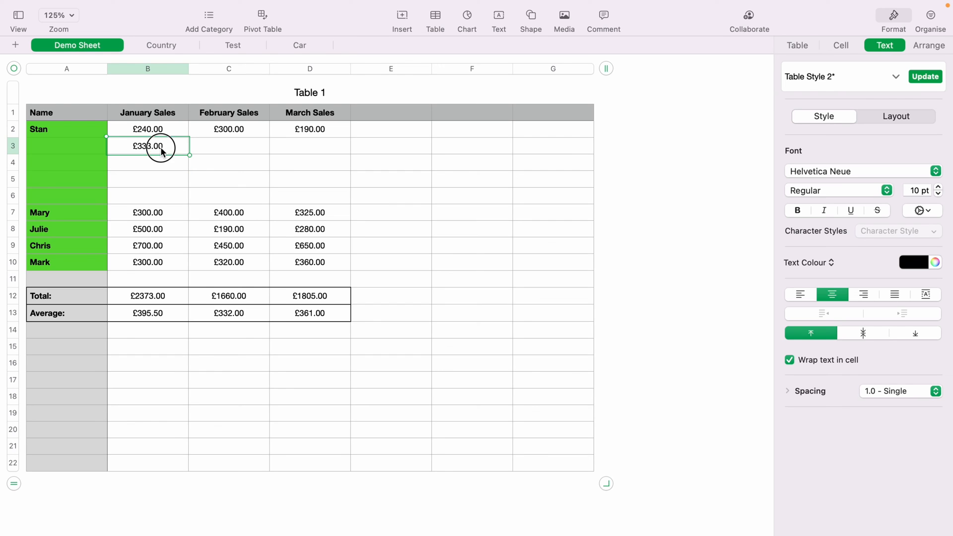
Undo back to the original five-person table totalling £2040.00 and select an empty cell.
key("Delete")
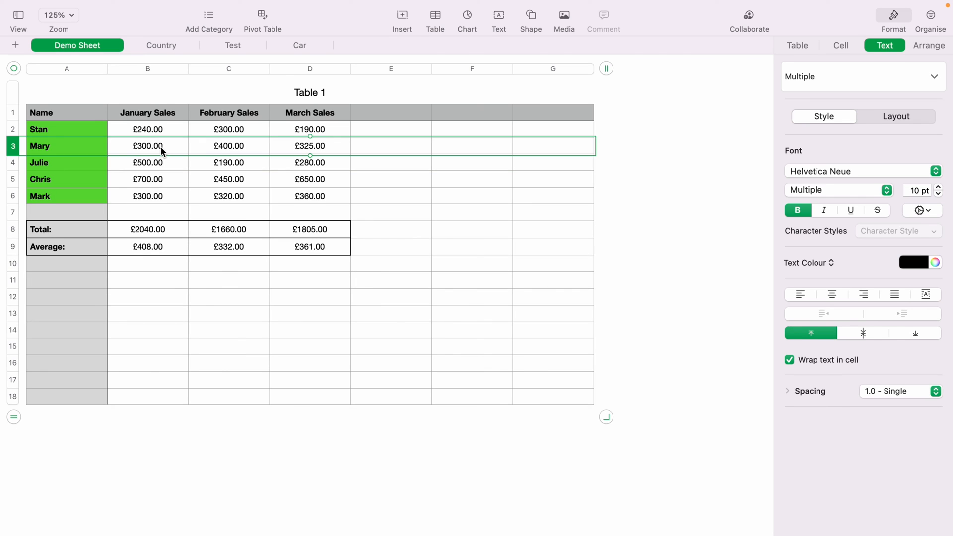
left_click(147, 346)
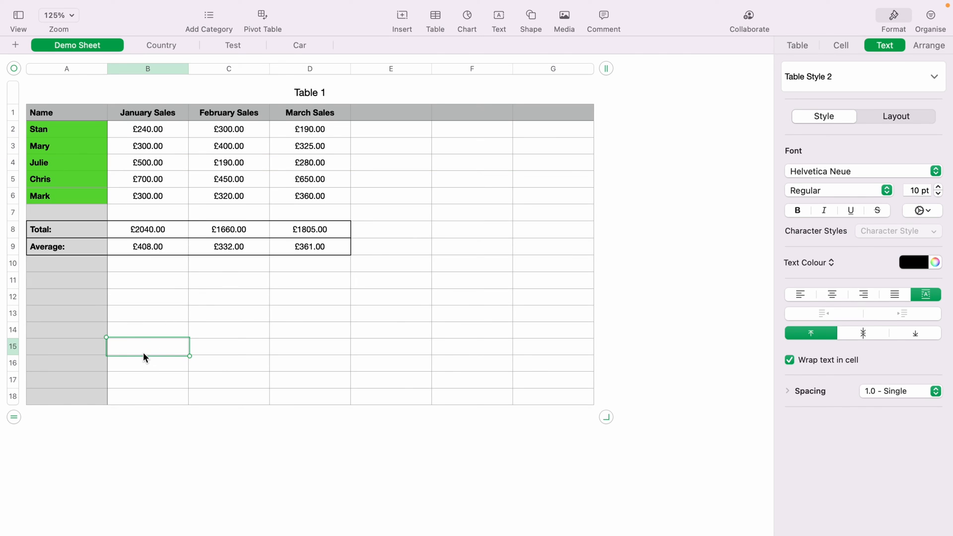